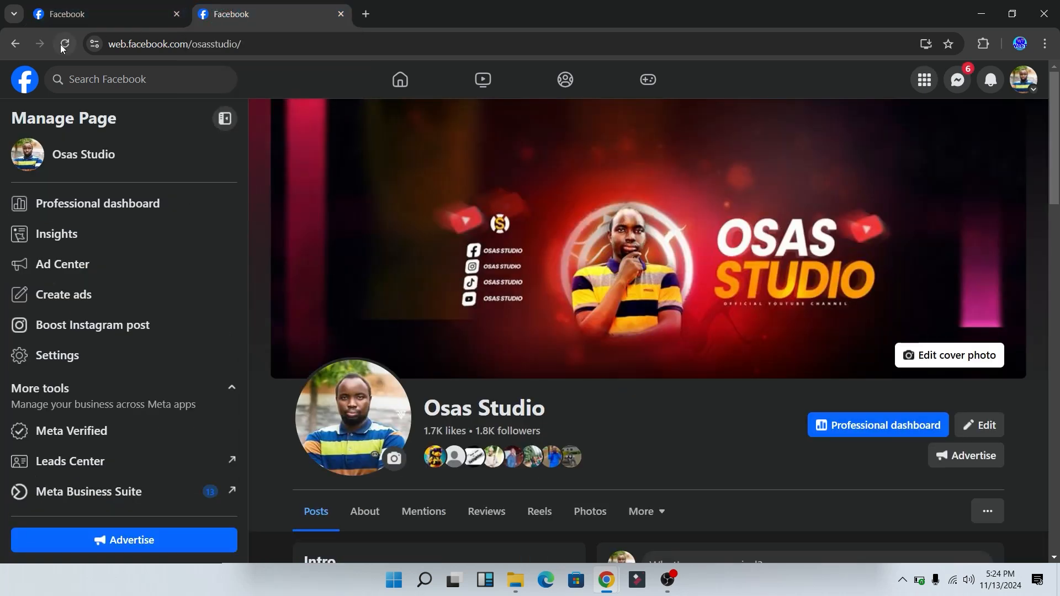
Reload the page and scroll down to the live video post captioned 'test'.
{"action": "left_click", "coordinate": [64, 44]}
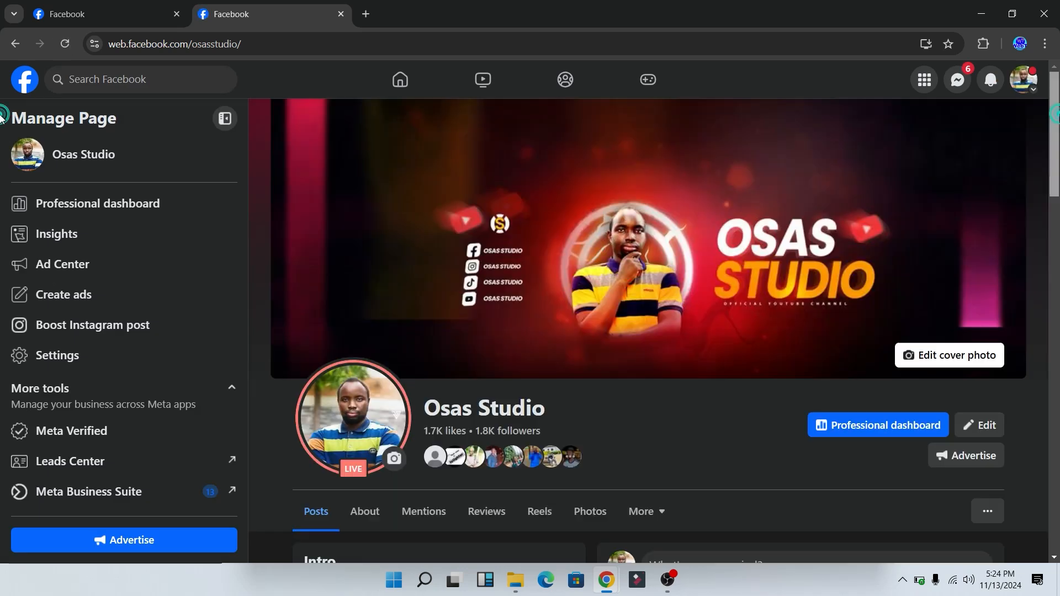
{"action": "scroll", "scroll_direction": "down", "scroll_amount": 3}
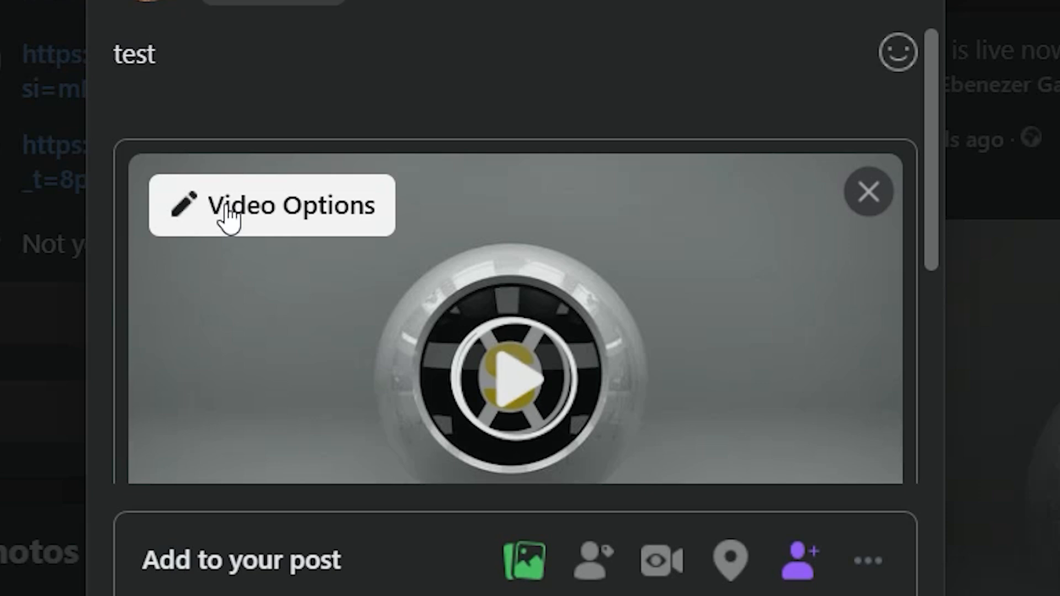
Upload the 'Multiple Cameras in OBS Studio' image as the video's custom thumbnail and save.
{"action": "left_click", "coordinate": [271, 205]}
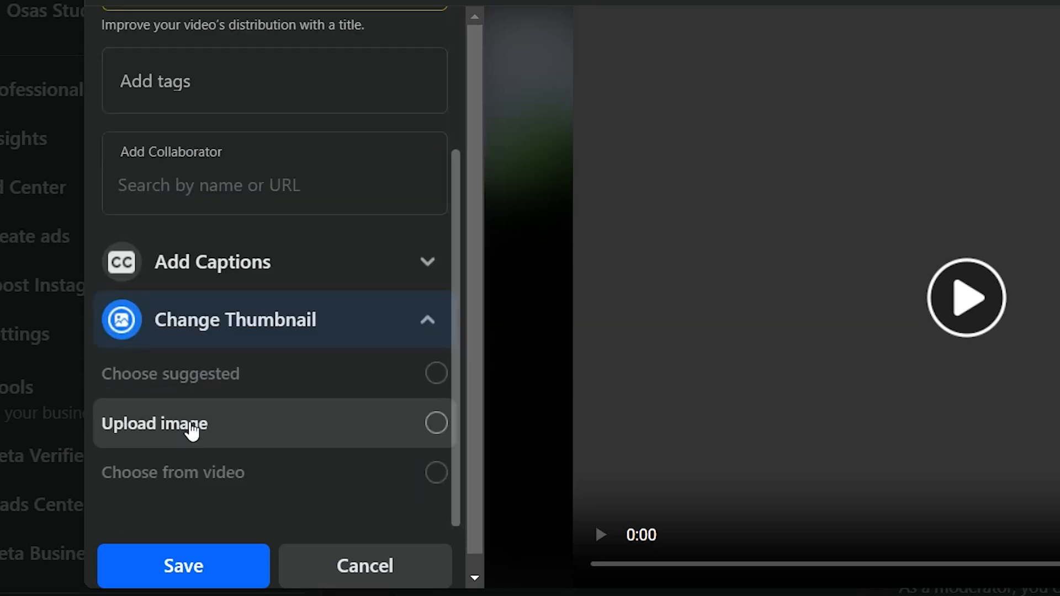
{"action": "left_click", "coordinate": [436, 423]}
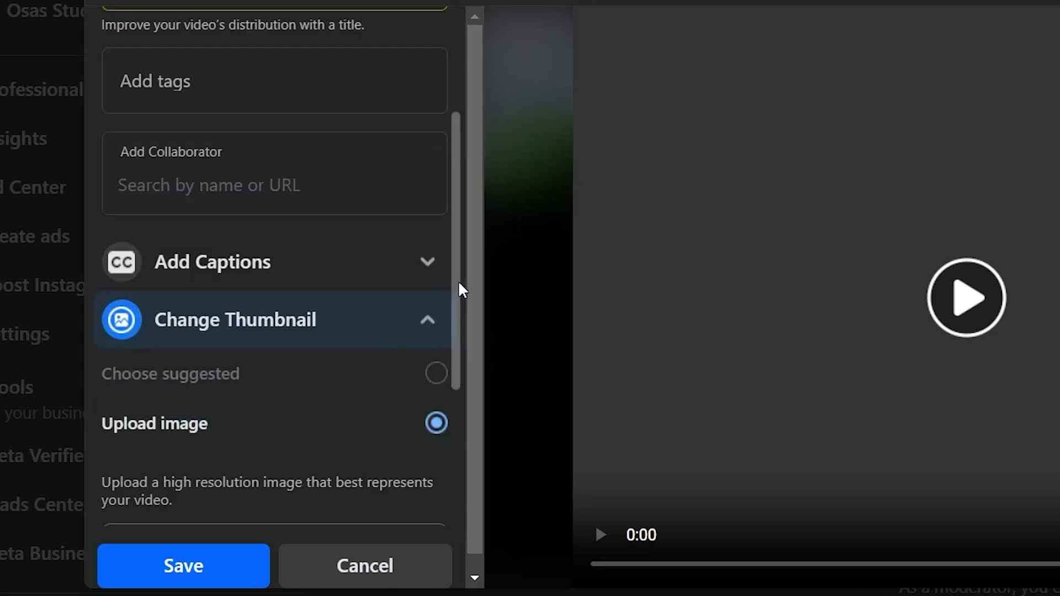
{"action": "scroll", "scroll_direction": "down", "scroll_amount": 3}
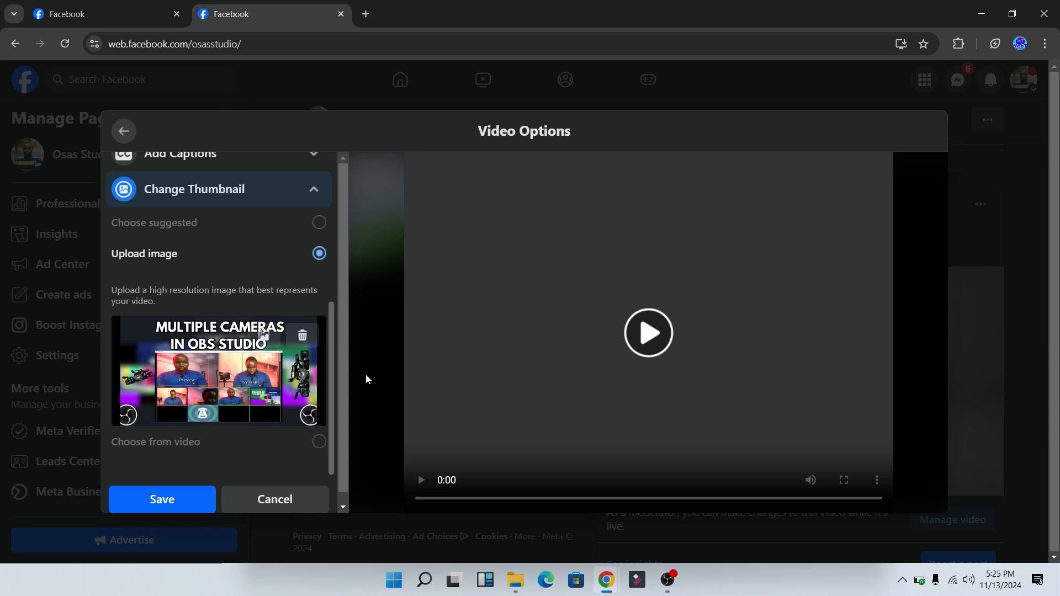
{"action": "left_click", "coordinate": [162, 500]}
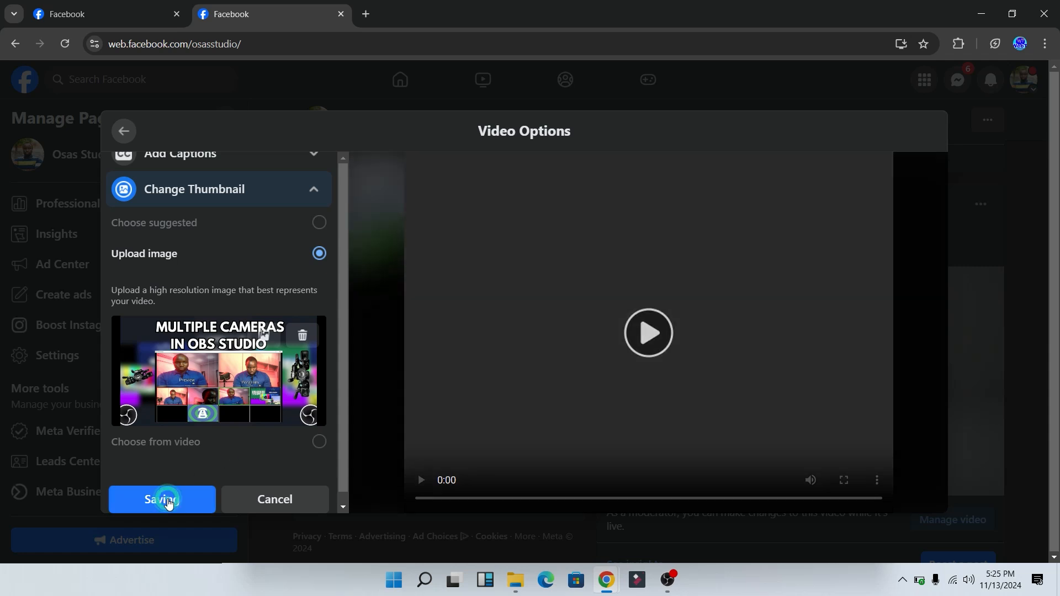
Save the Video Options, then save the edited 'test' post.
{"action": "left_click", "coordinate": [162, 499]}
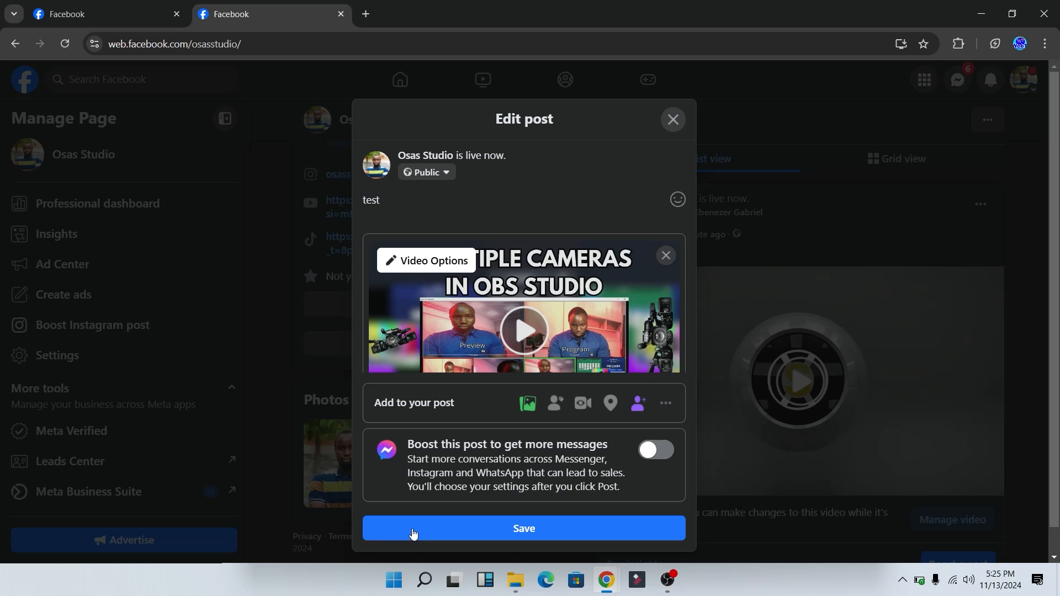
{"action": "left_click", "coordinate": [523, 528]}
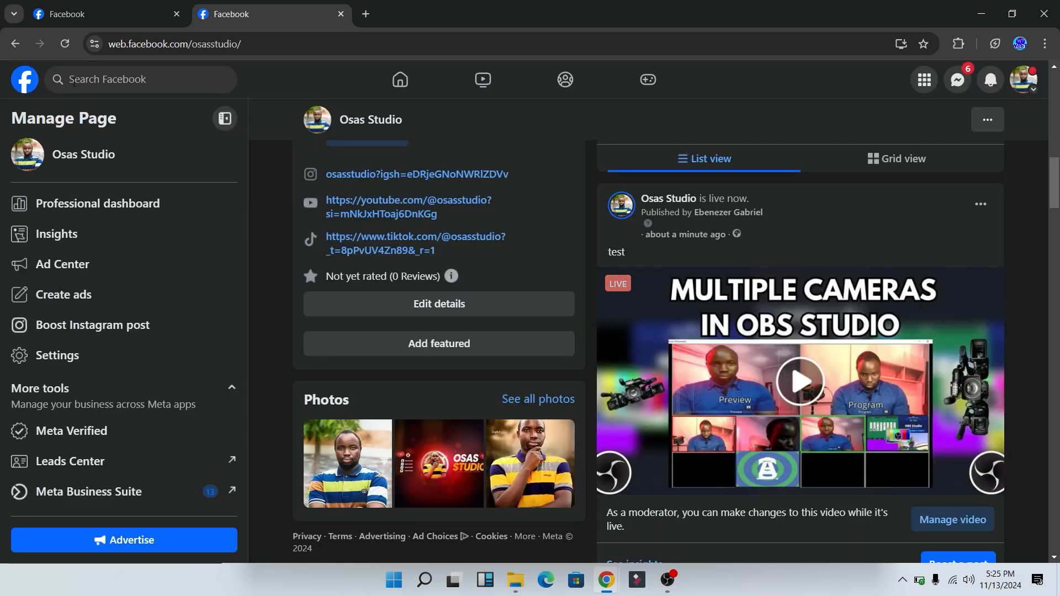
{"action": "left_click", "coordinate": [64, 45]}
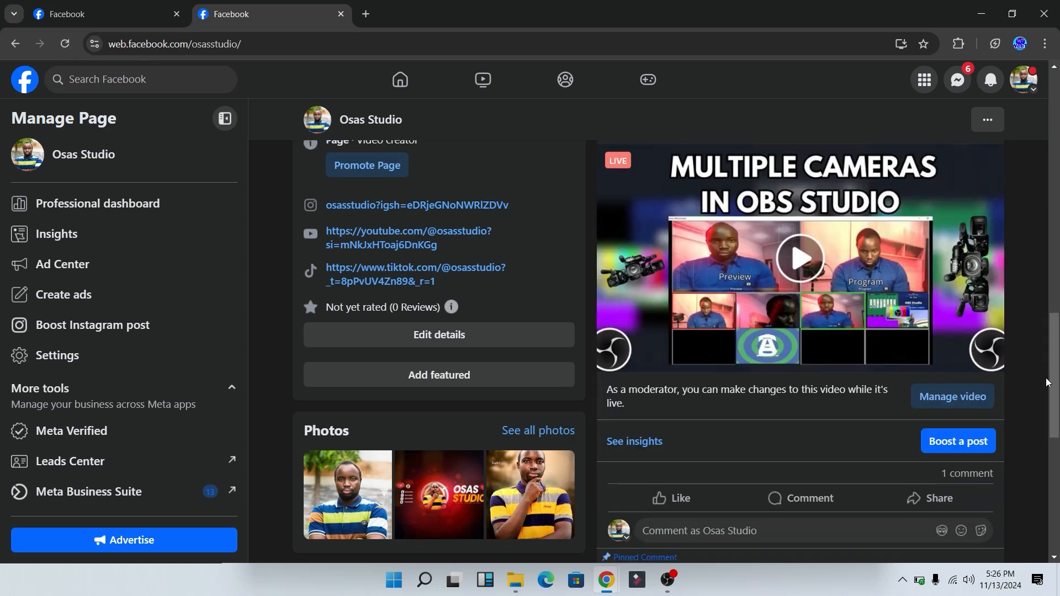
{"action": "mouse_move", "coordinate": [765, 313]}
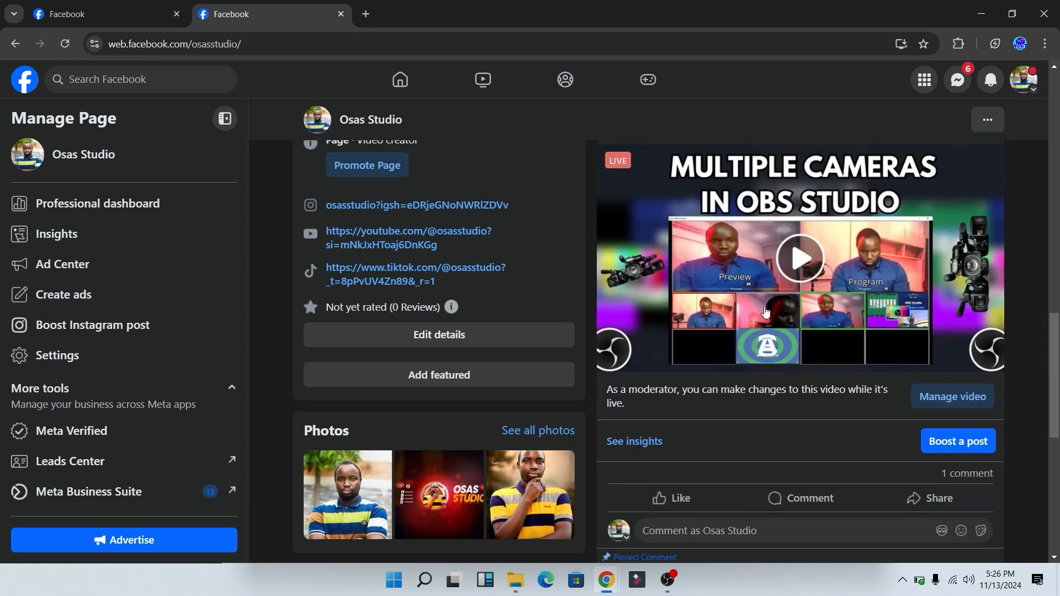
{"action": "mouse_move", "coordinate": [678, 331]}
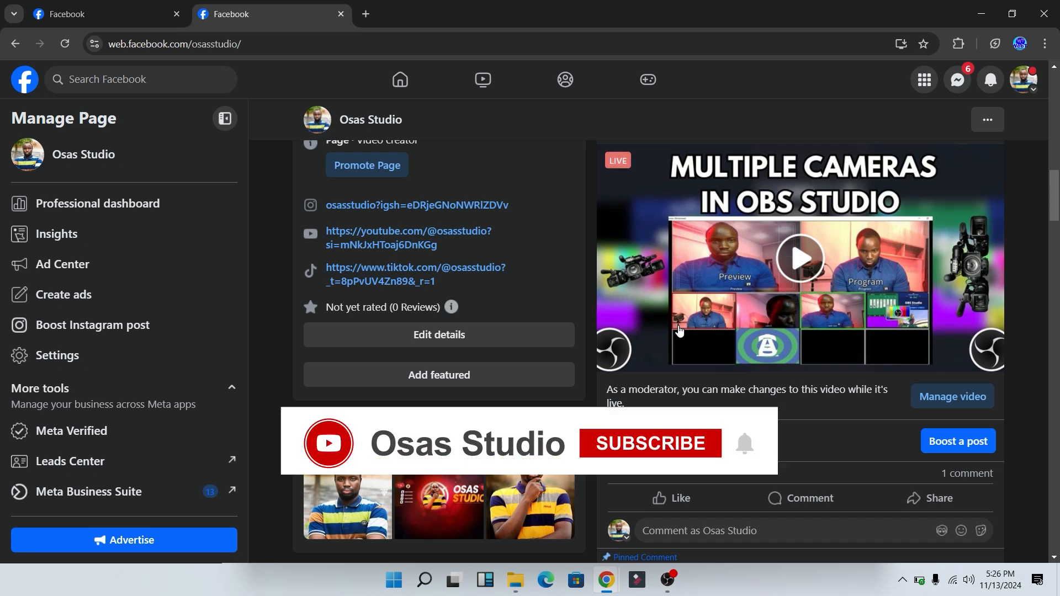
{"action": "left_click", "coordinate": [649, 443]}
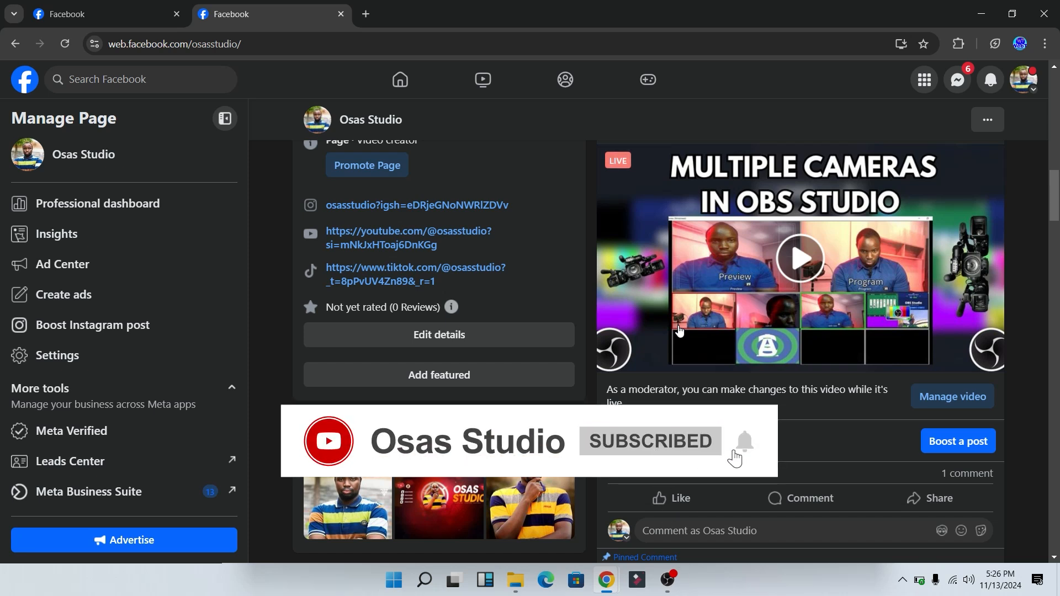